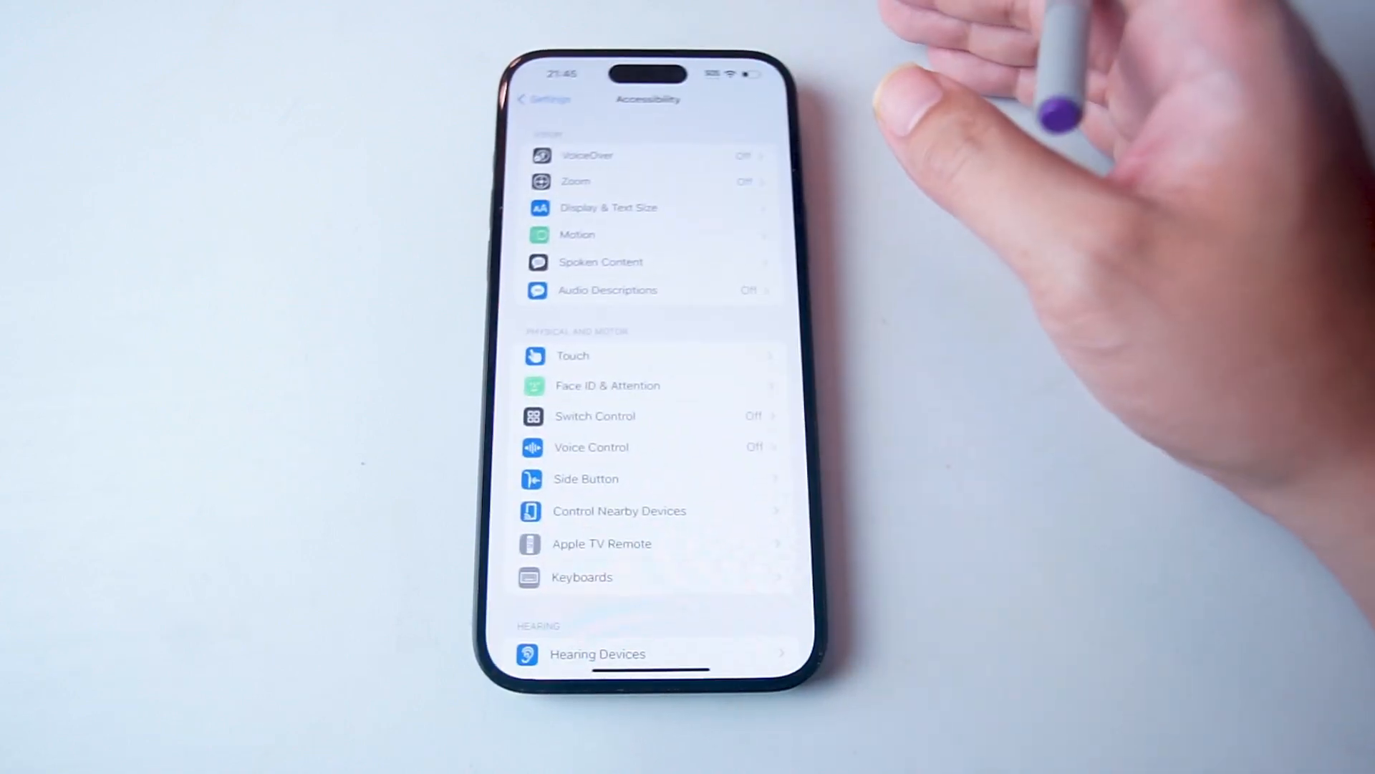
- Browse the Accessibility options, then go back to the main Settings list
{"action": "scroll", "scroll_direction": "down", "scroll_amount": 3}
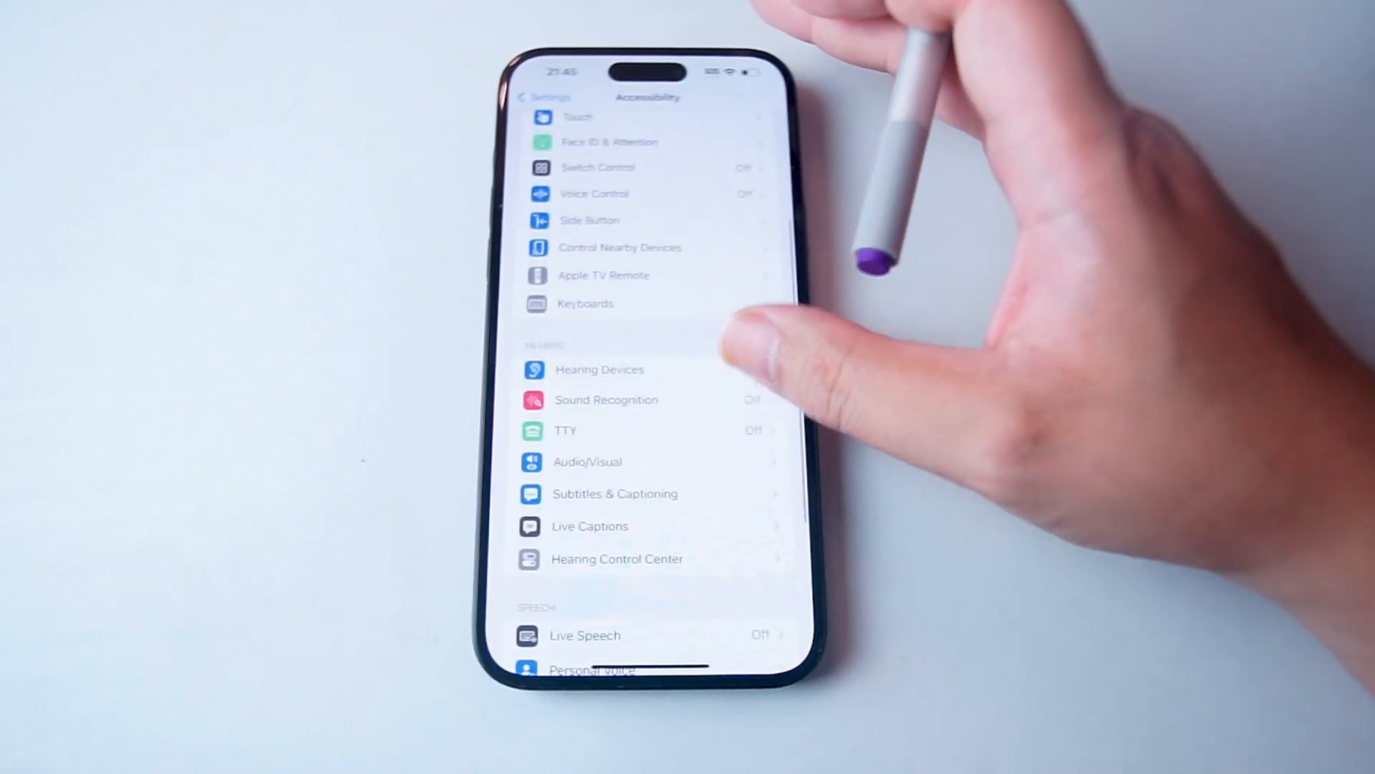
{"action": "scroll", "scroll_direction": "down", "scroll_amount": 3}
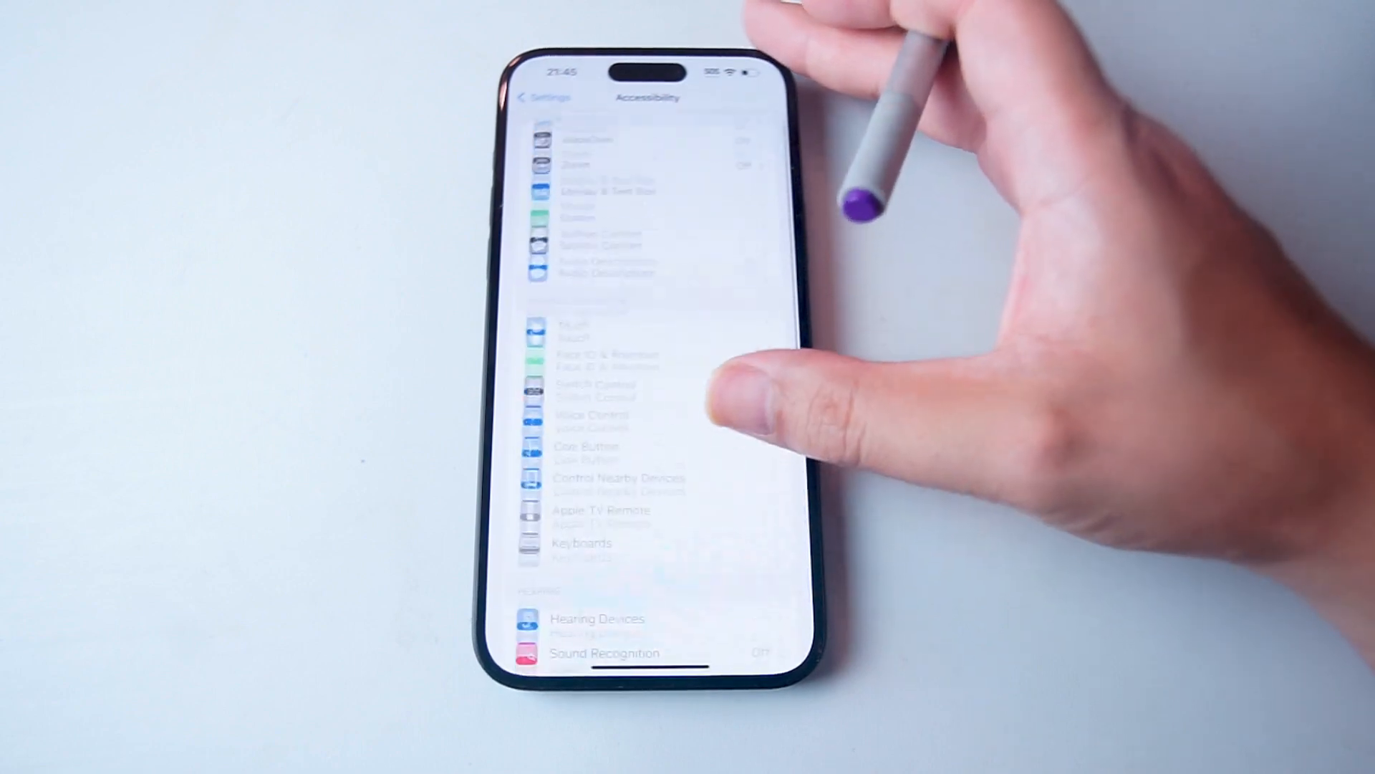
{"action": "left_click", "coordinate": [542, 97]}
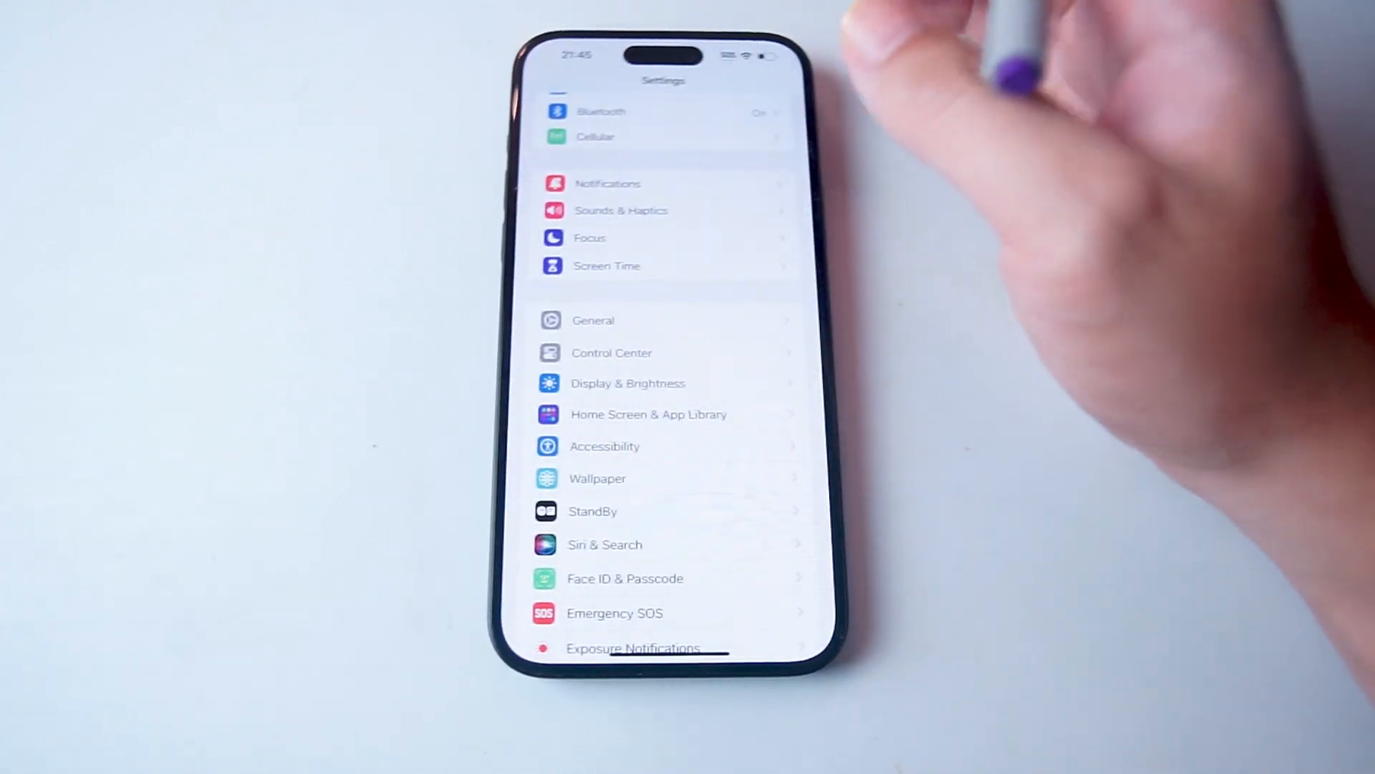
{"action": "scroll", "scroll_direction": "down", "scroll_amount": 3}
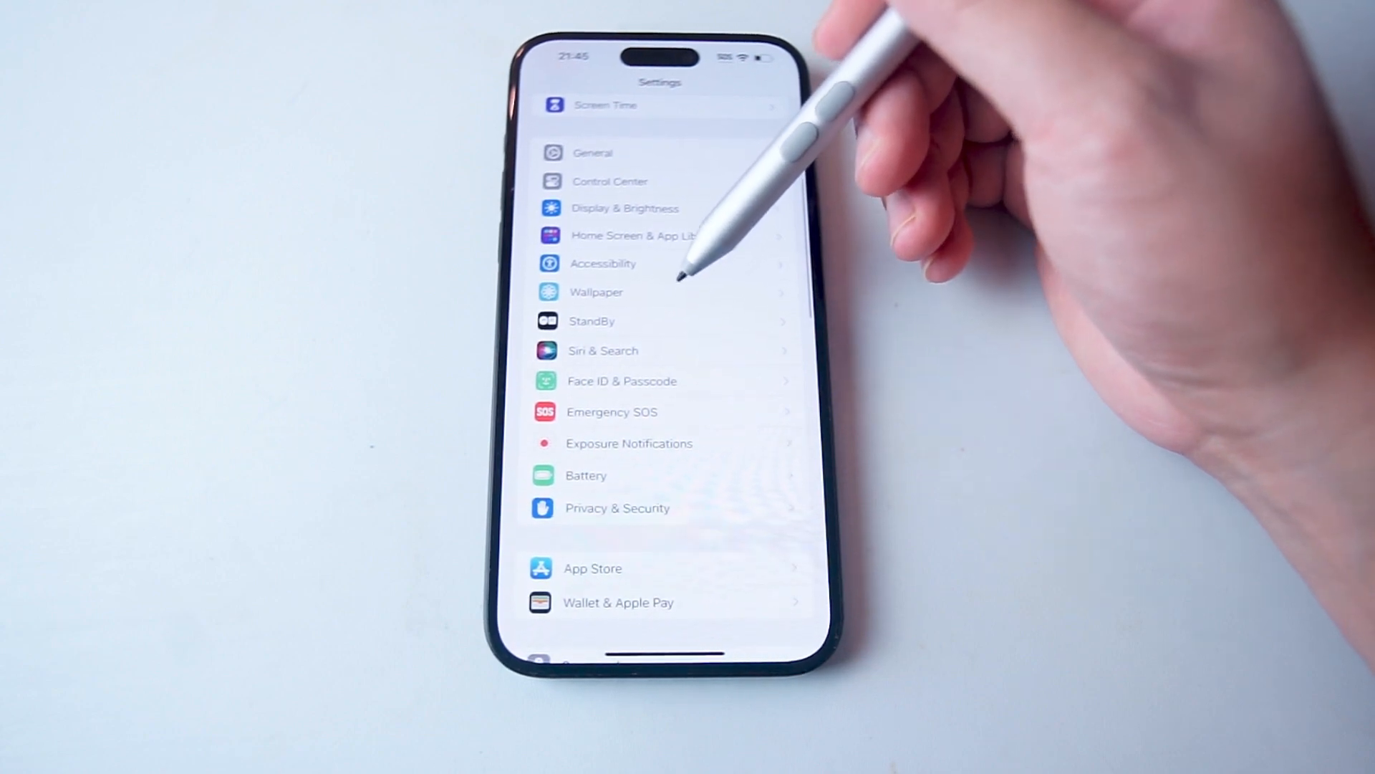
- Open Accessibility and scroll down to the Physical and Motor options
{"action": "left_click", "coordinate": [603, 263]}
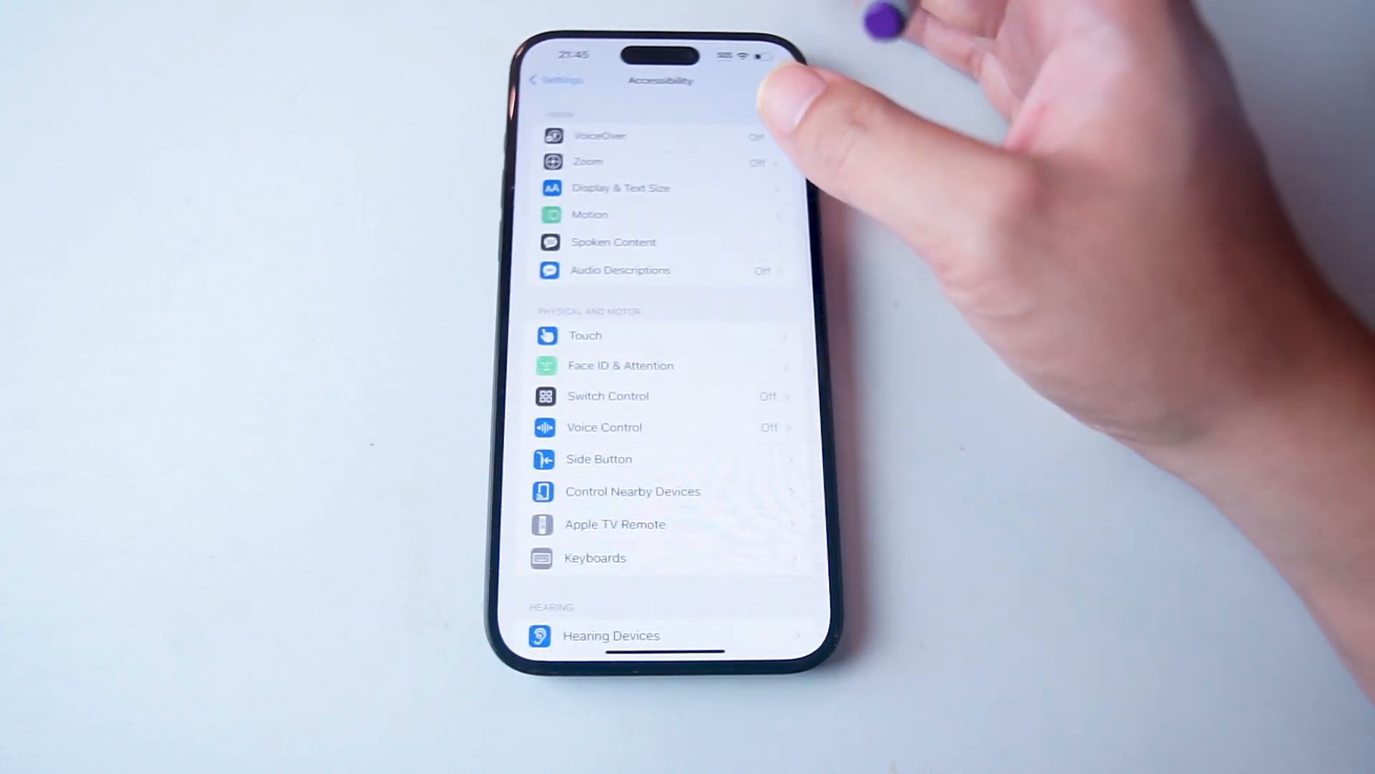
{"action": "scroll", "scroll_direction": "down", "scroll_amount": 3}
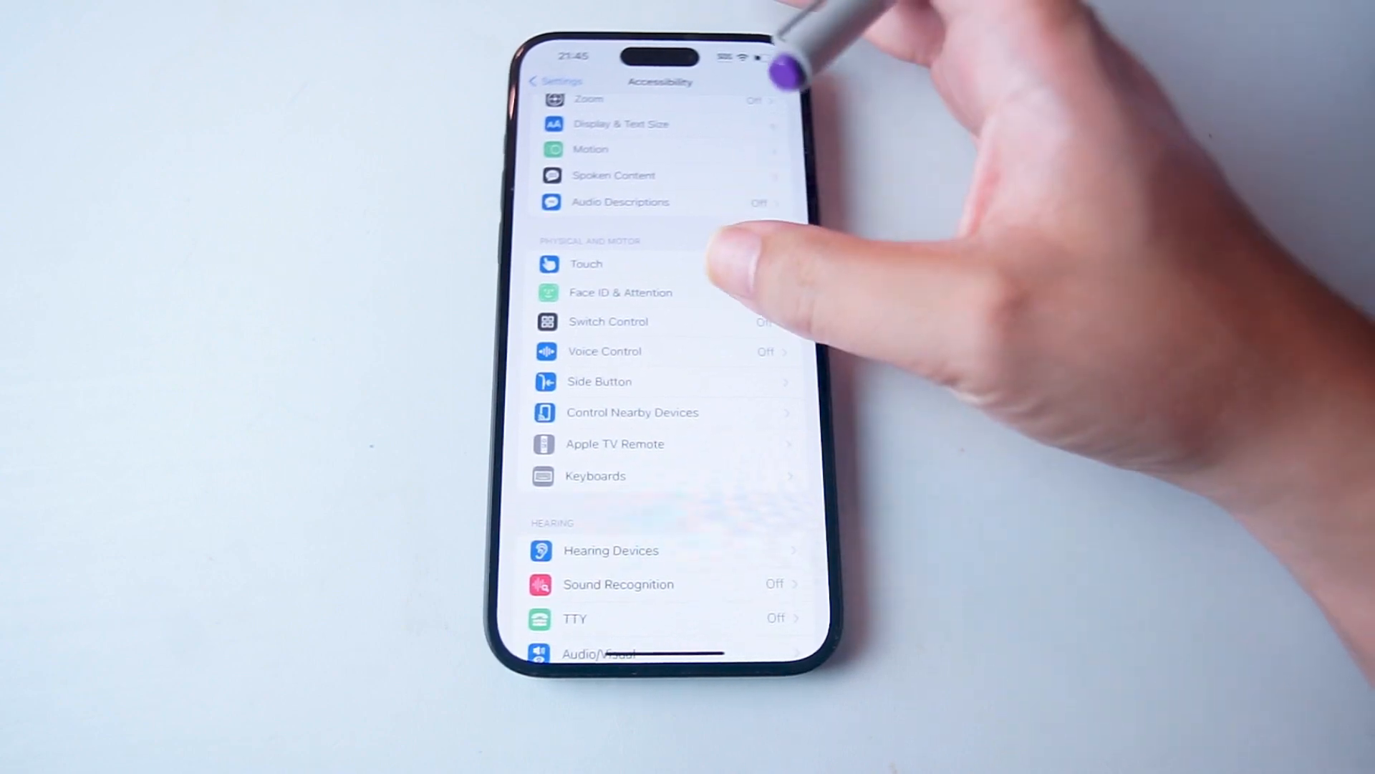
- Open Face ID & Attention and switch off Require Attention for Face ID
{"action": "left_click", "coordinate": [621, 292]}
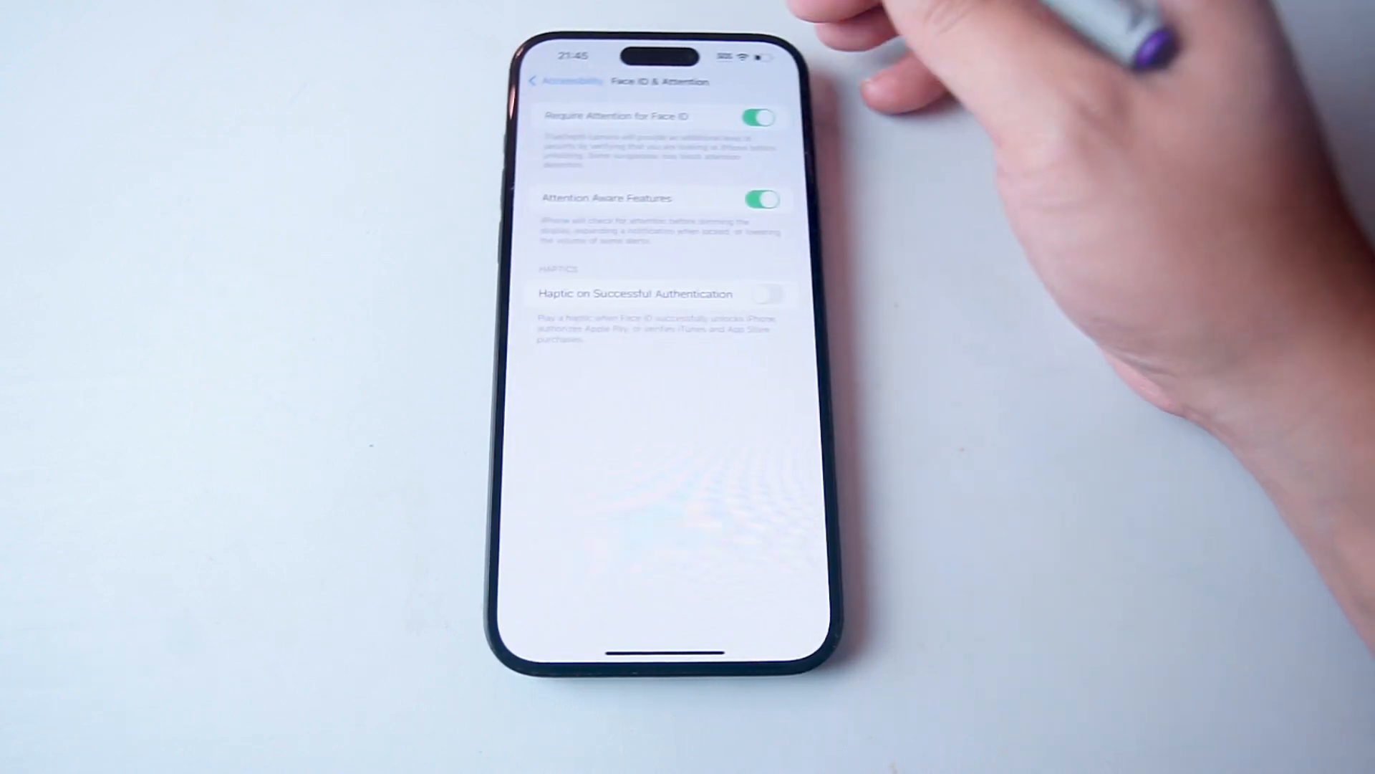
{"action": "left_click", "coordinate": [758, 118]}
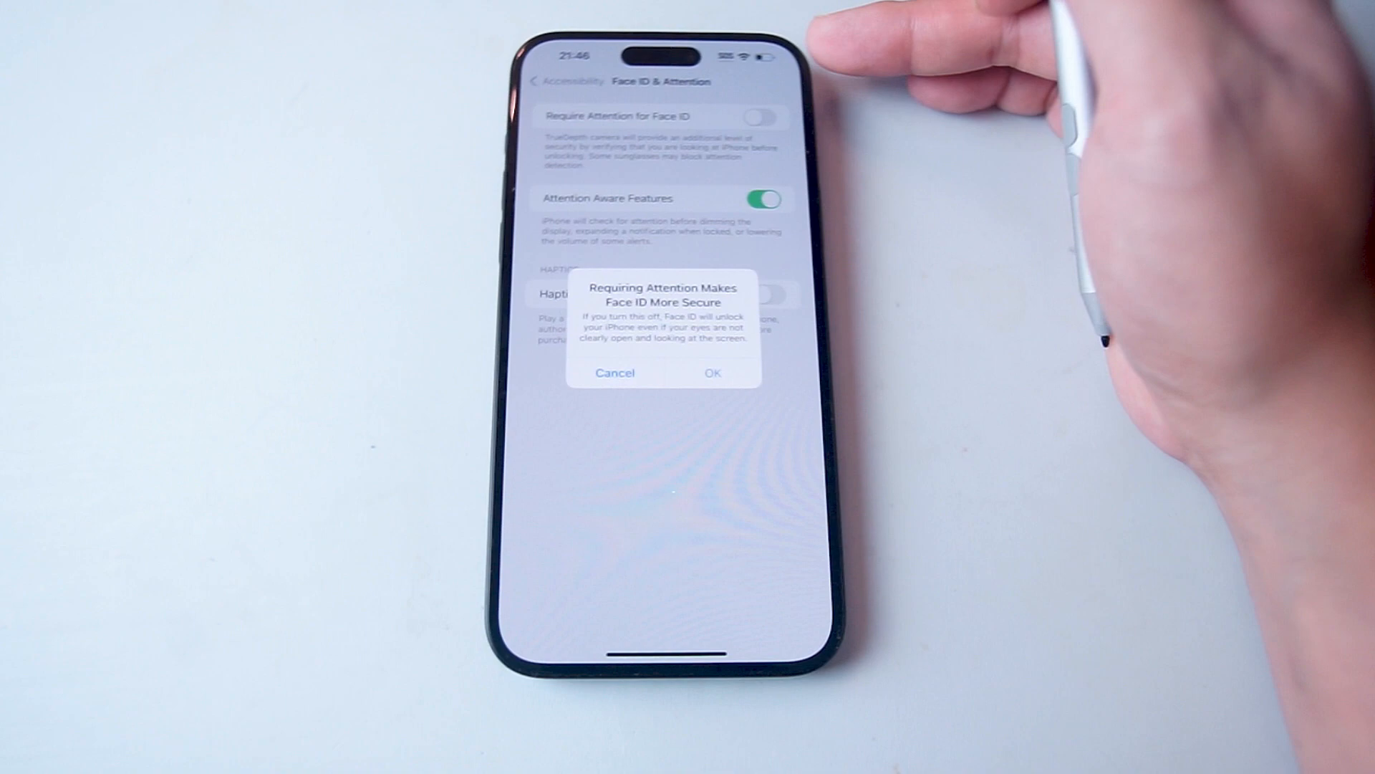
{"action": "mouse_move", "coordinate": [1008, 88]}
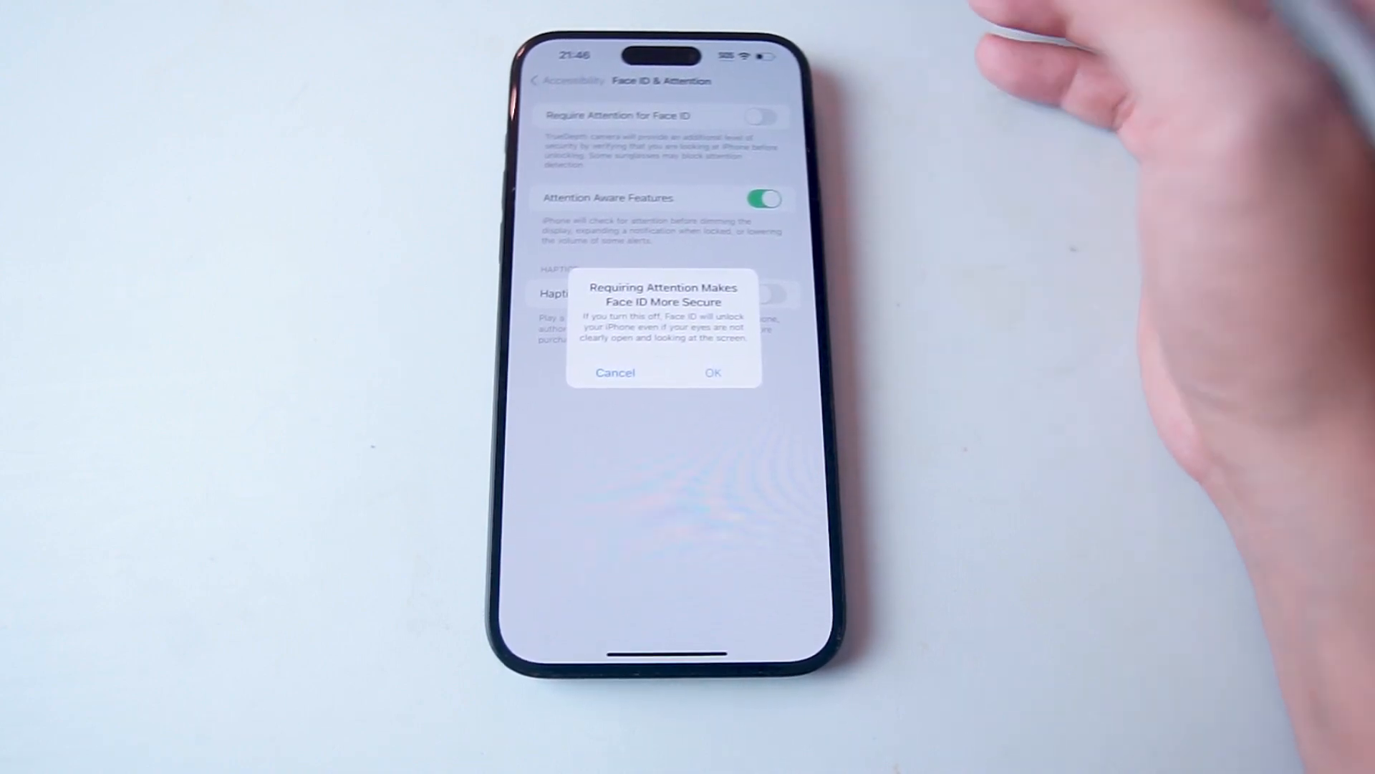